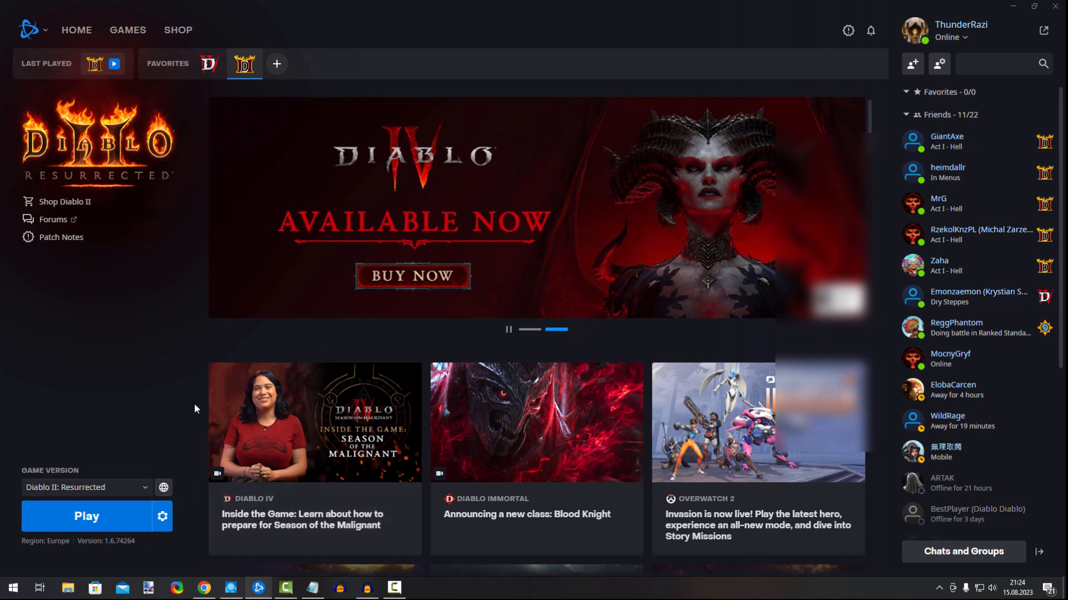
Step: Check the game's settings from its options list in Battle.net, then leave them
left_click(161, 516)
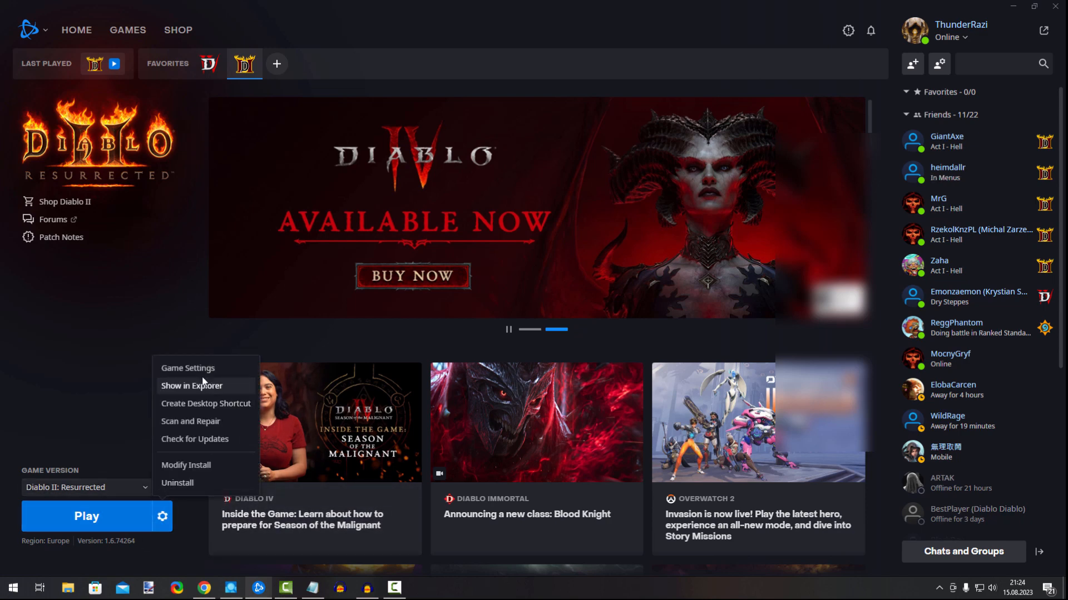
left_click(188, 368)
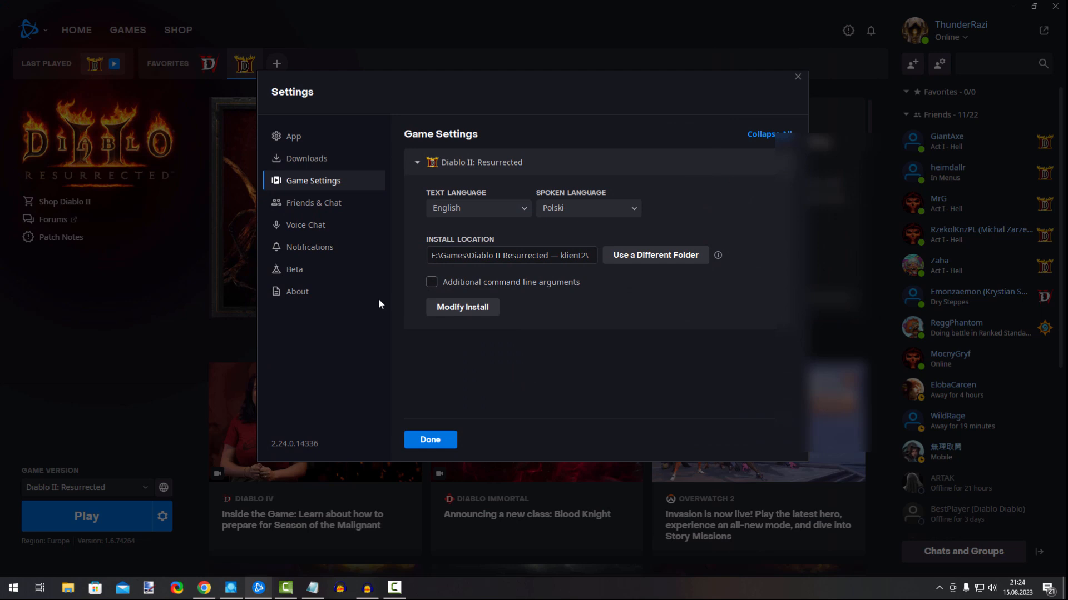
left_click(292, 136)
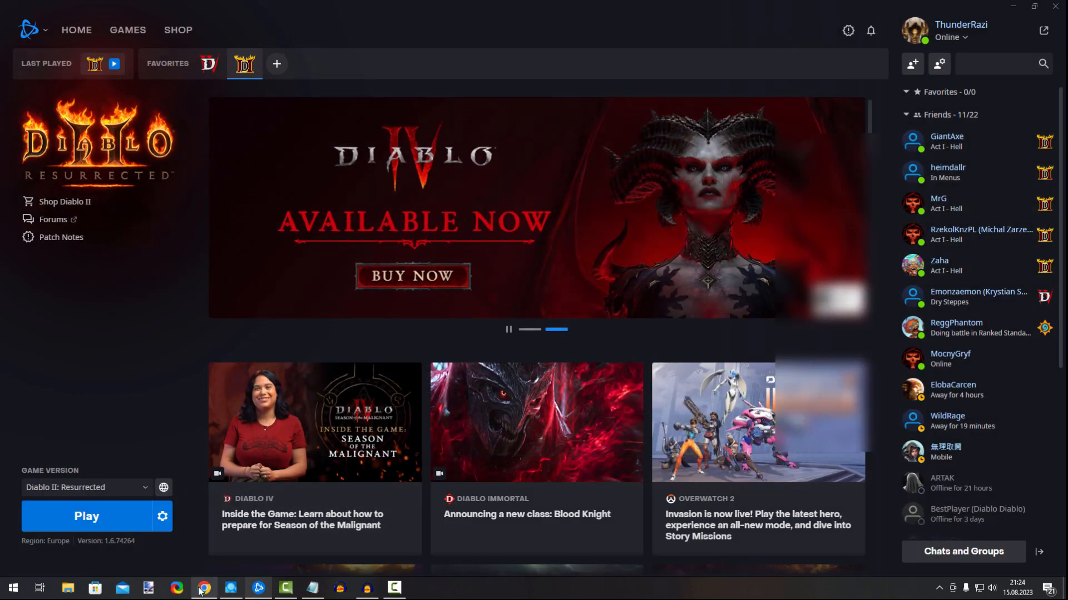
Step: View the Sysinternals Process Explorer v17.05 page in Chrome and select its version title
left_click(204, 587)
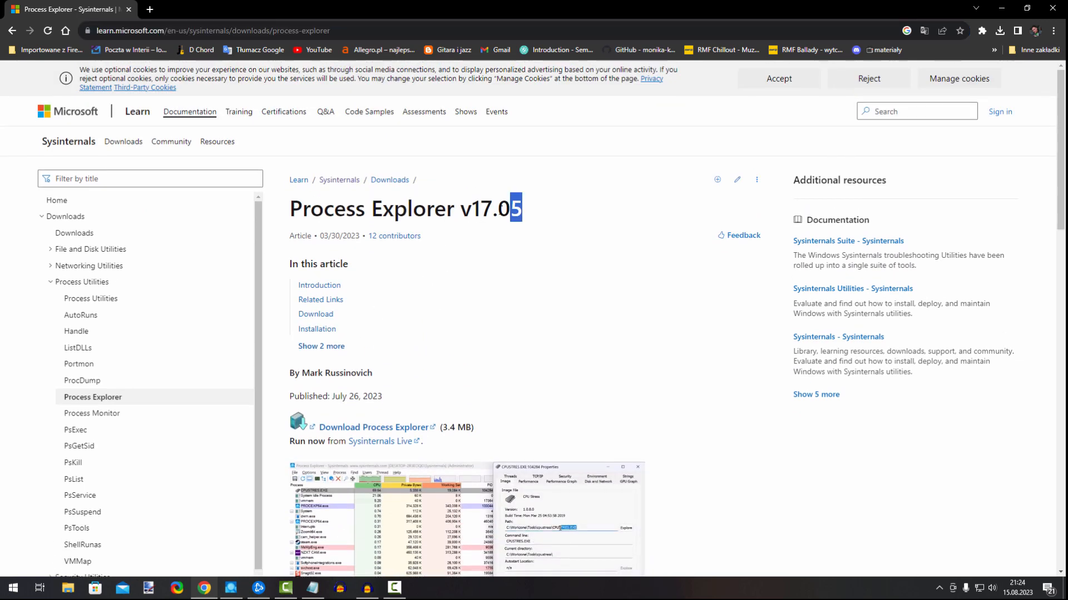
triple_click(402, 208)
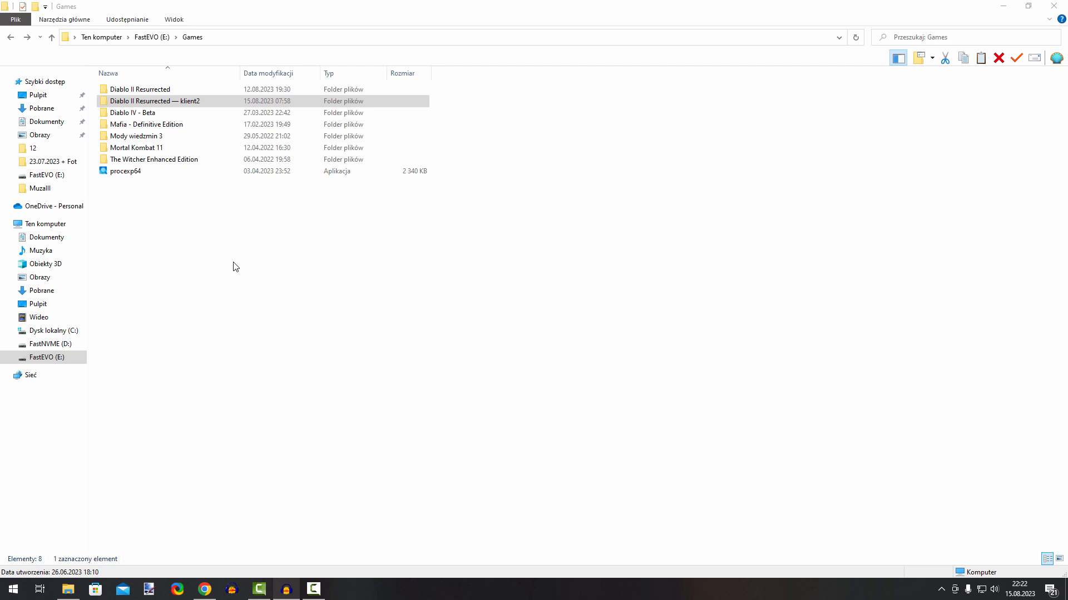
Step: Open the 'Diablo II Resurrected — klient2' game folder in E:\Games
left_click(155, 101)
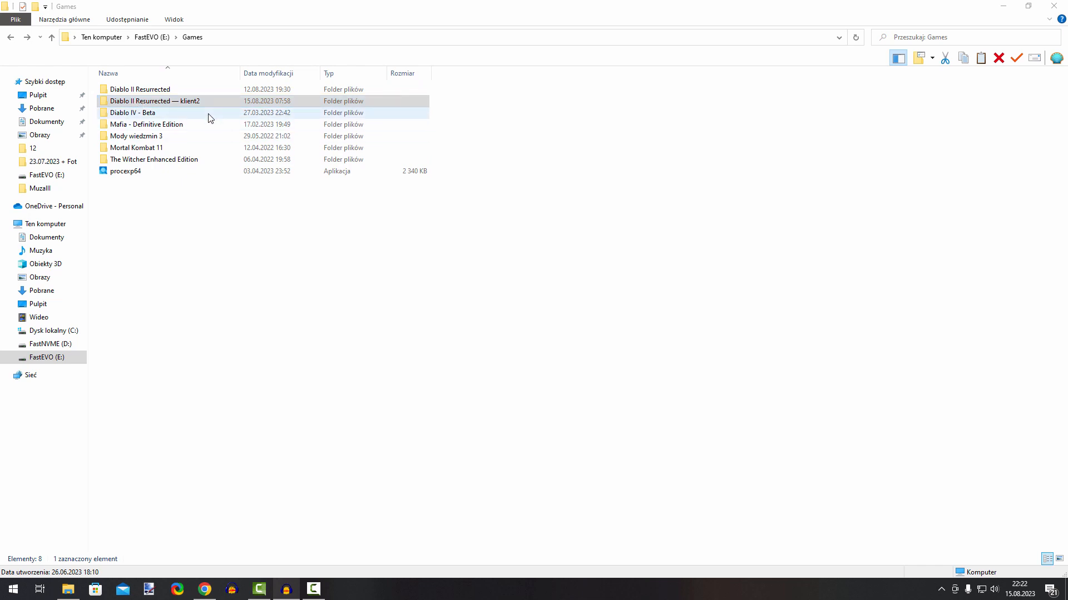
left_click(155, 101)
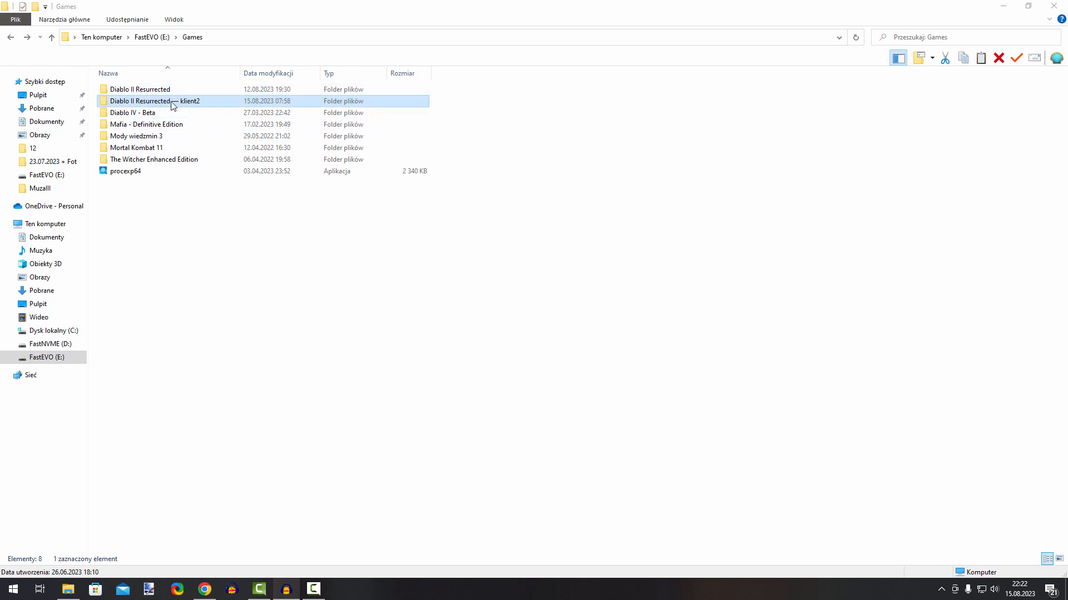
double_click(155, 102)
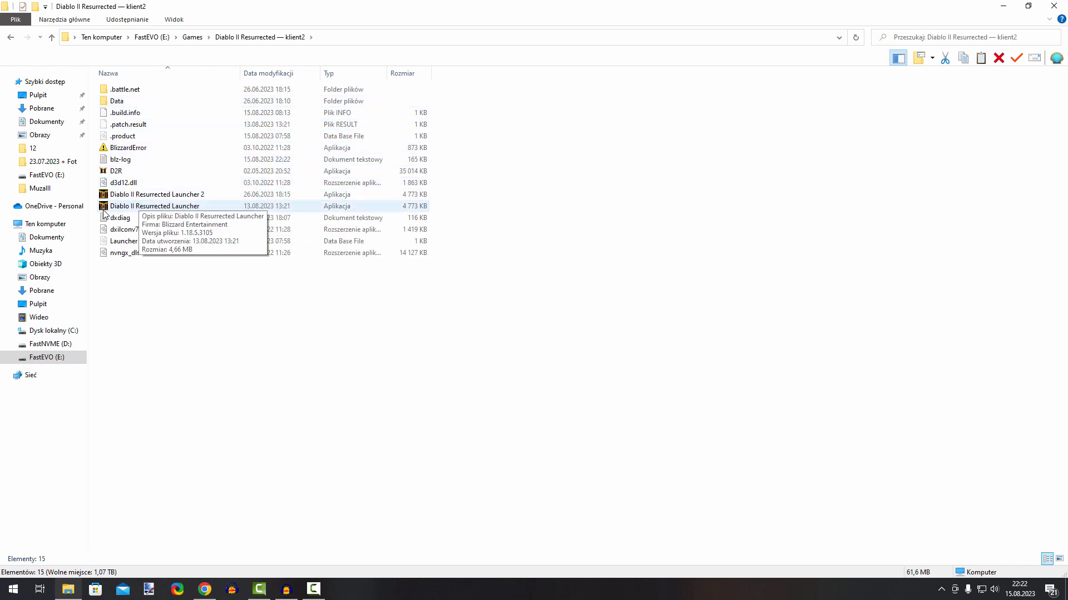
Step: Run 'Diablo II Resurrected Launcher 2' to bring up a second Battle.net client
left_click(155, 205)
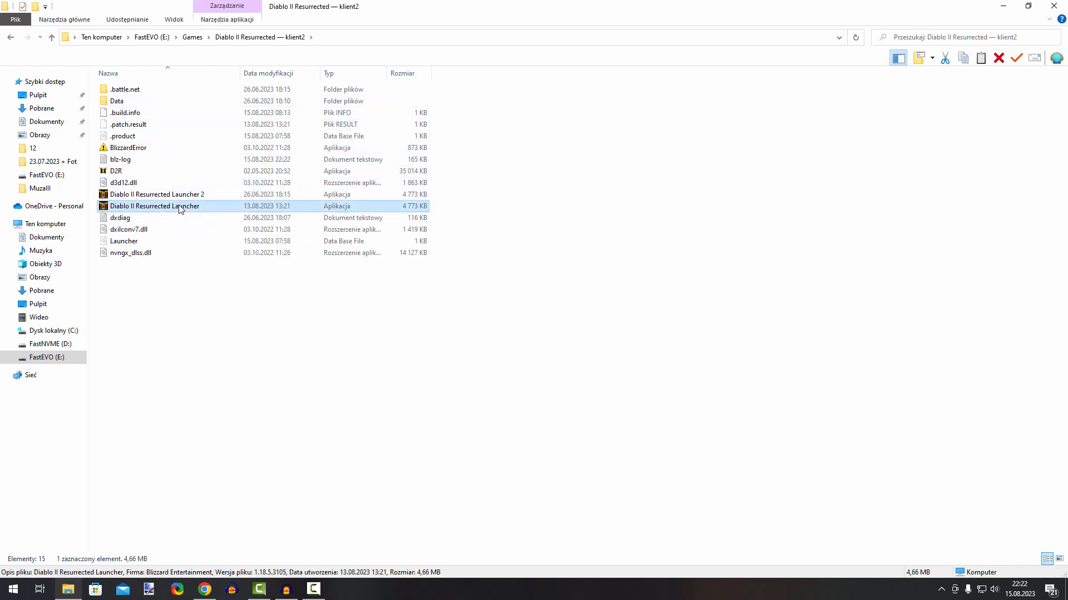
left_click(157, 193)
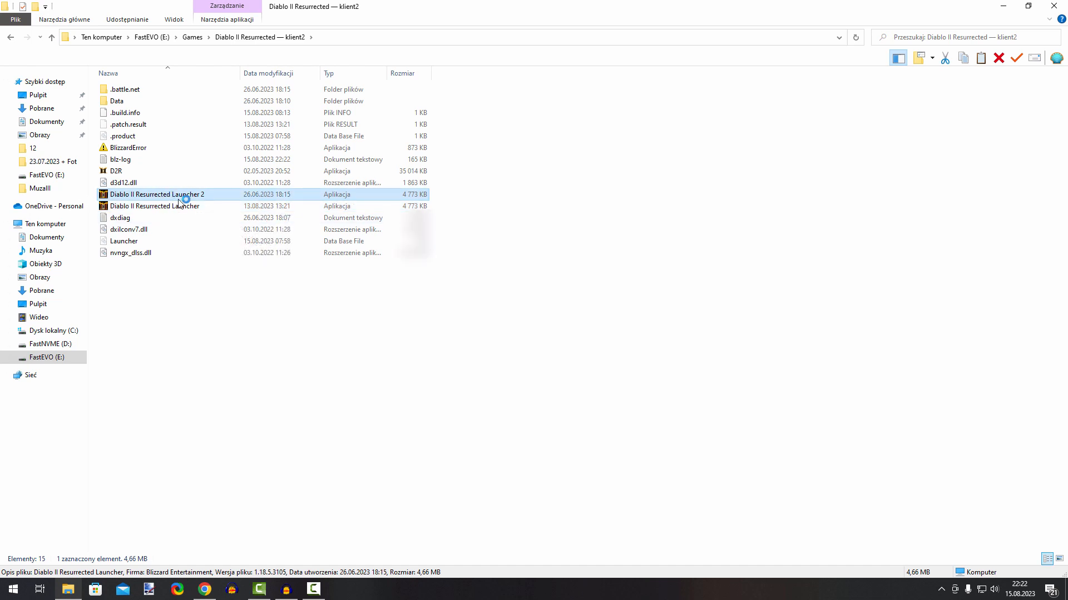
double_click(157, 193)
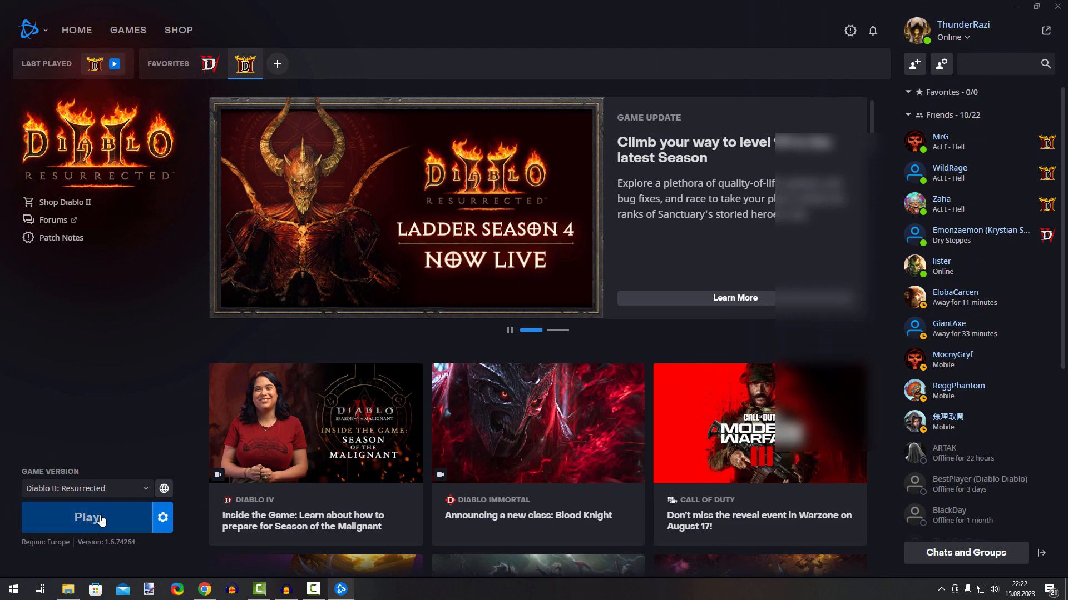
Step: Launch Diablo II: Resurrected from the second client and return to the E:\Games folder
left_click(87, 518)
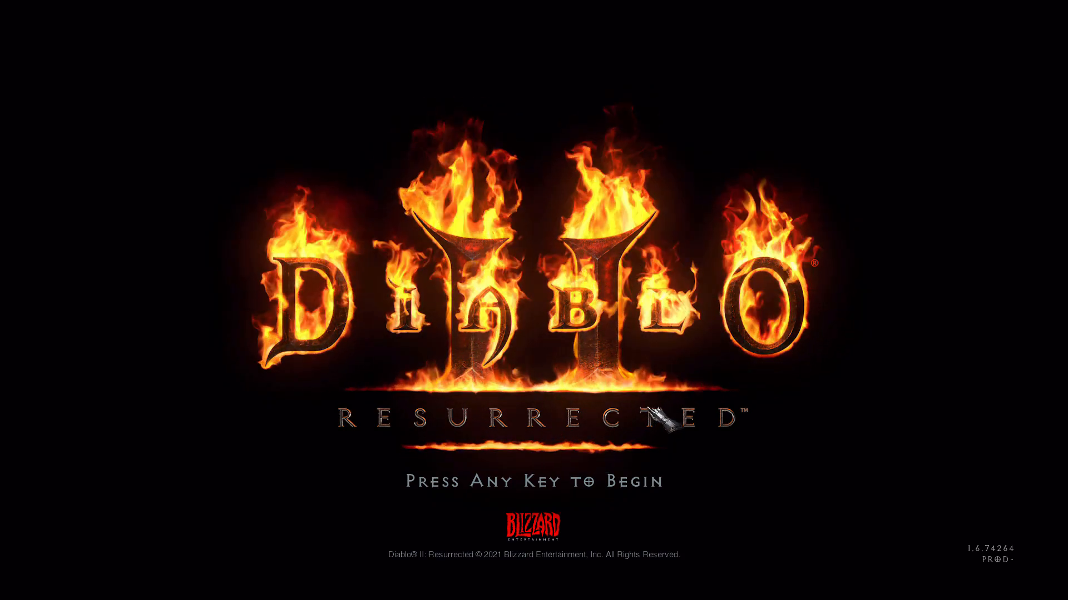
left_click(12, 589)
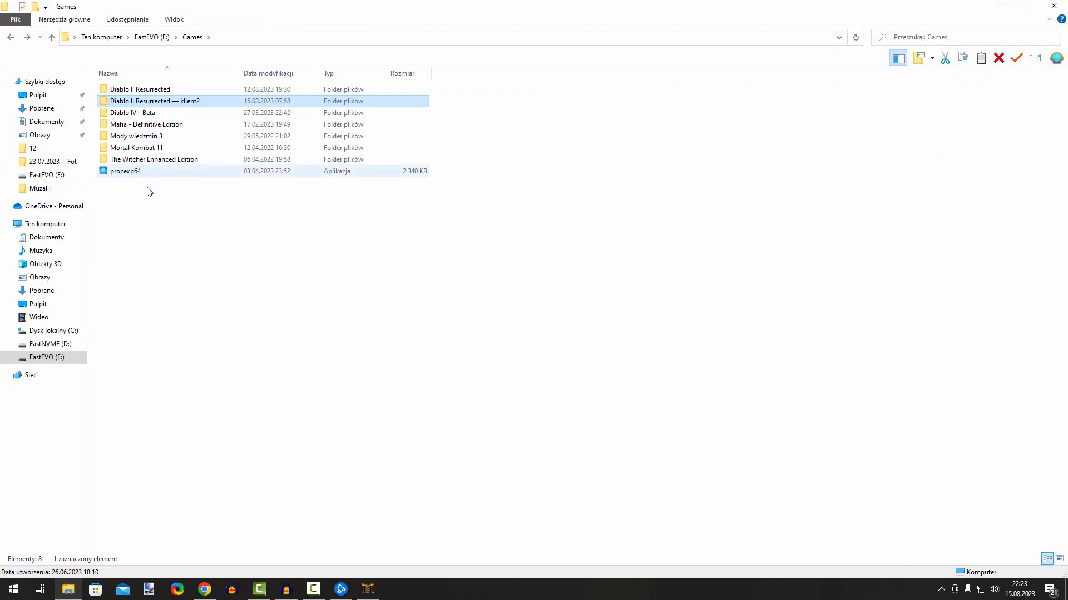
Step: Run procexp64 from E:\Games to start Process Explorer
left_click(126, 171)
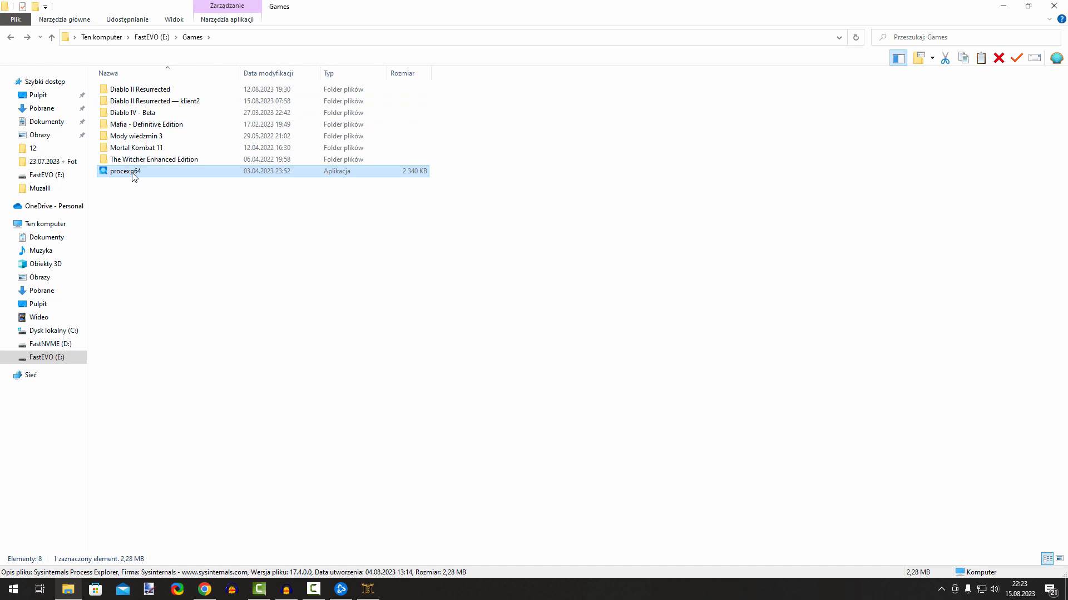
right_click(126, 171)
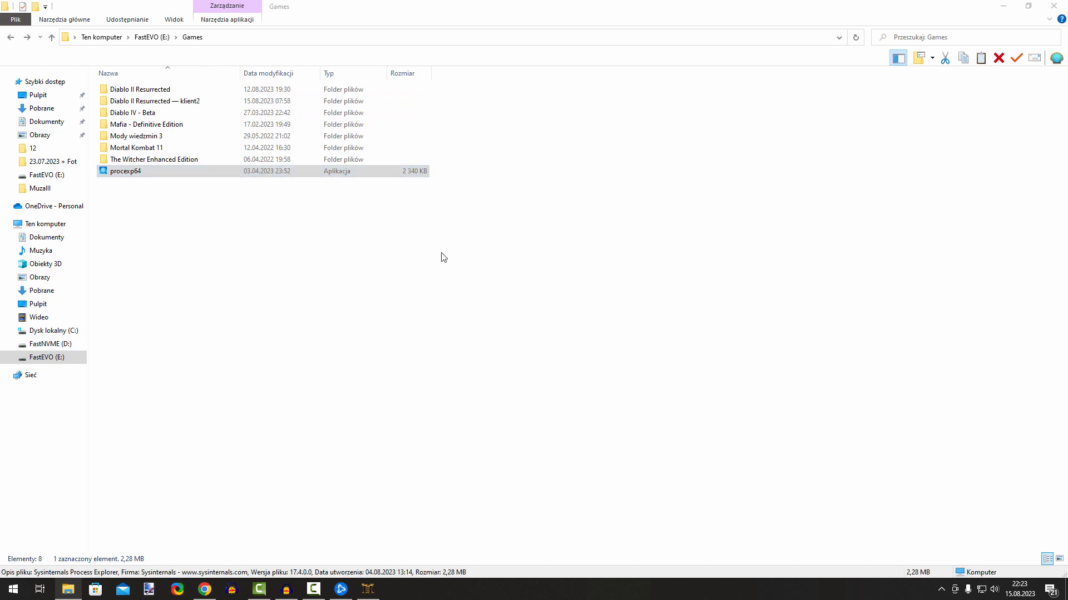
double_click(125, 171)
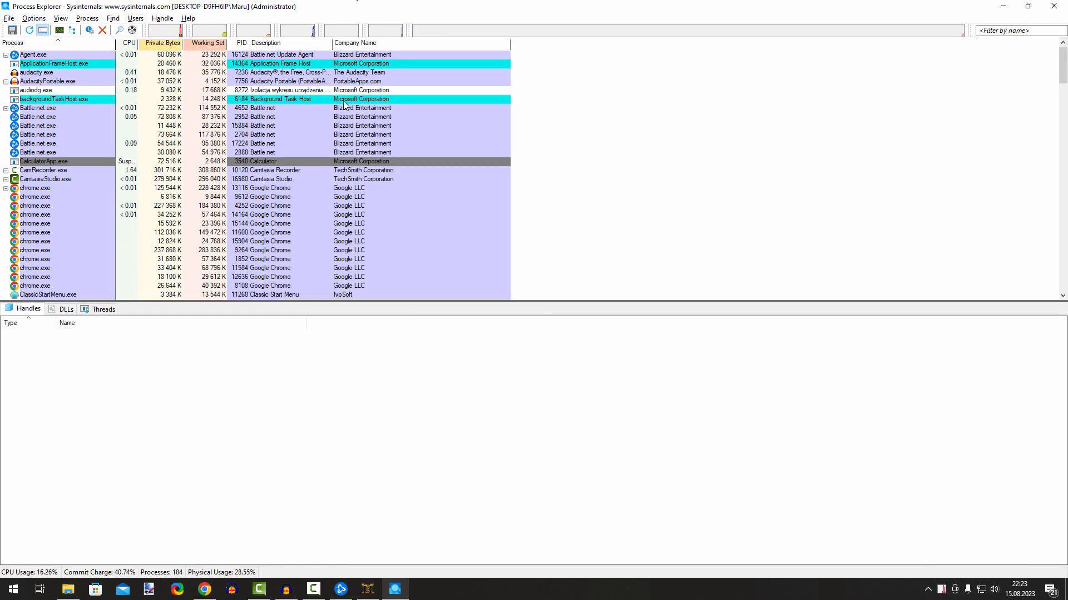
Step: Filter processes to D2R.exe and list its handles down to 'DiabloII Check For Other Instances'
left_click(1014, 30)
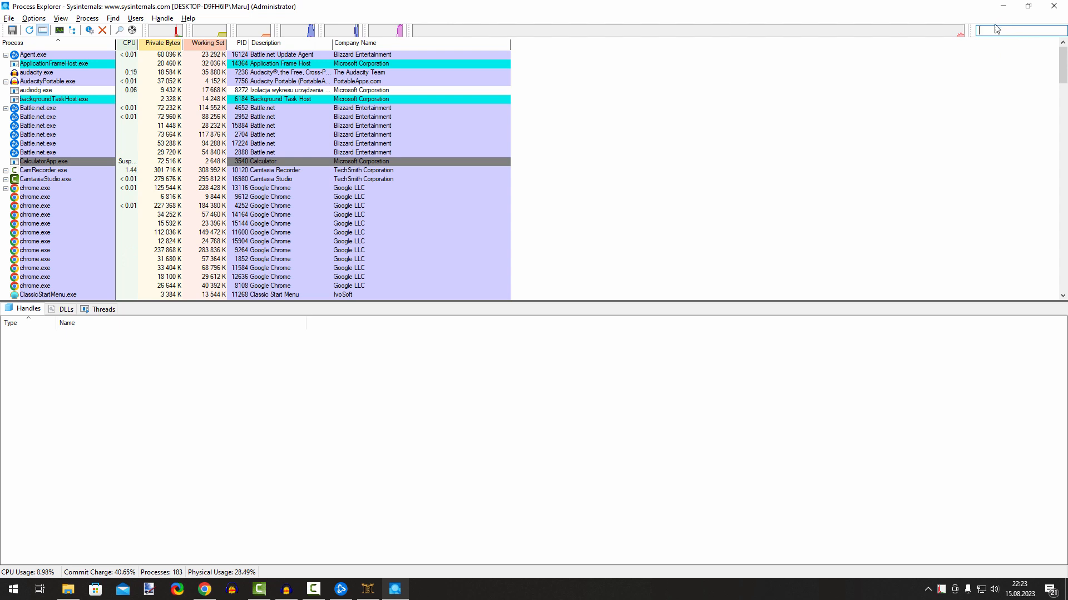
type("dr")
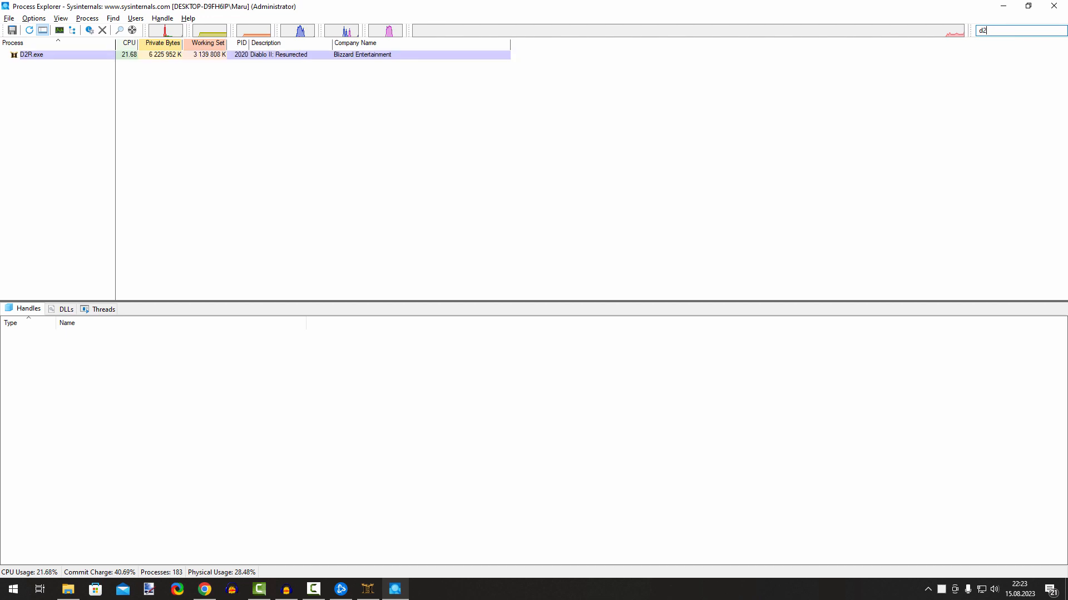
type("r")
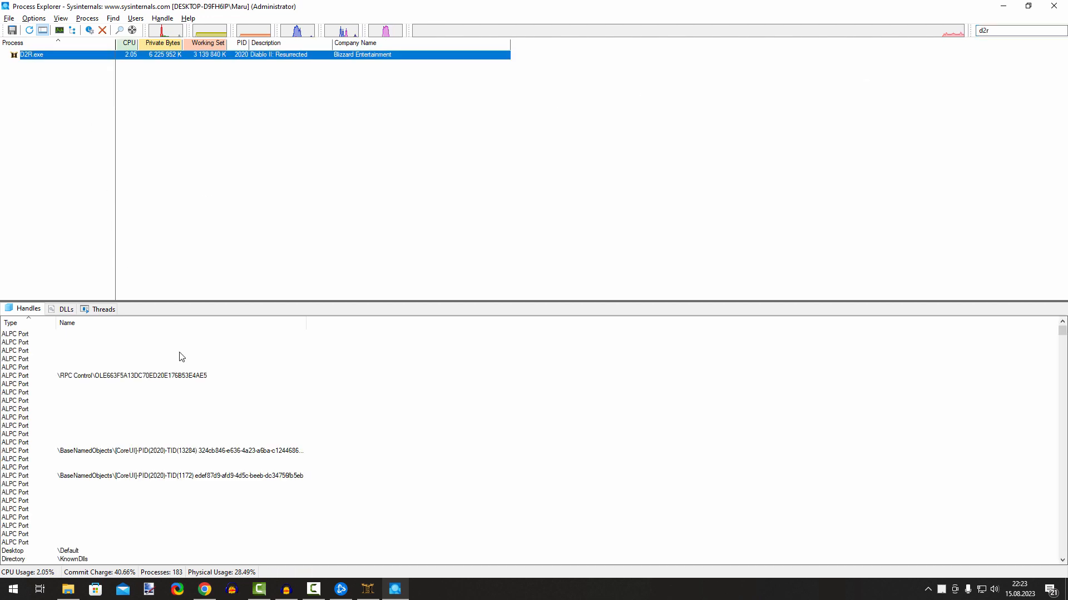
mouse_move(252, 305)
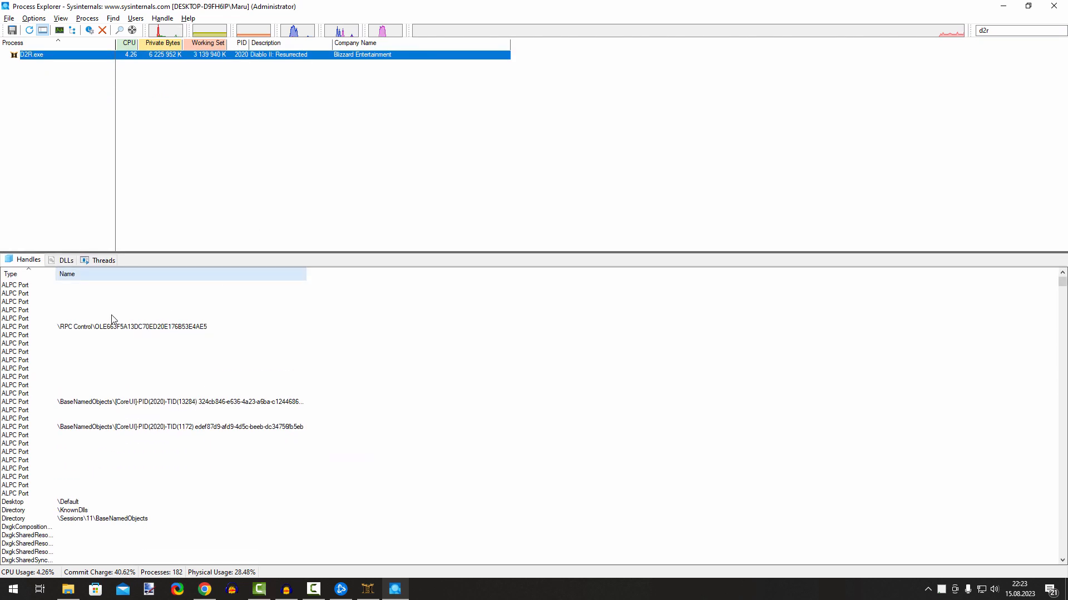
left_click(60, 18)
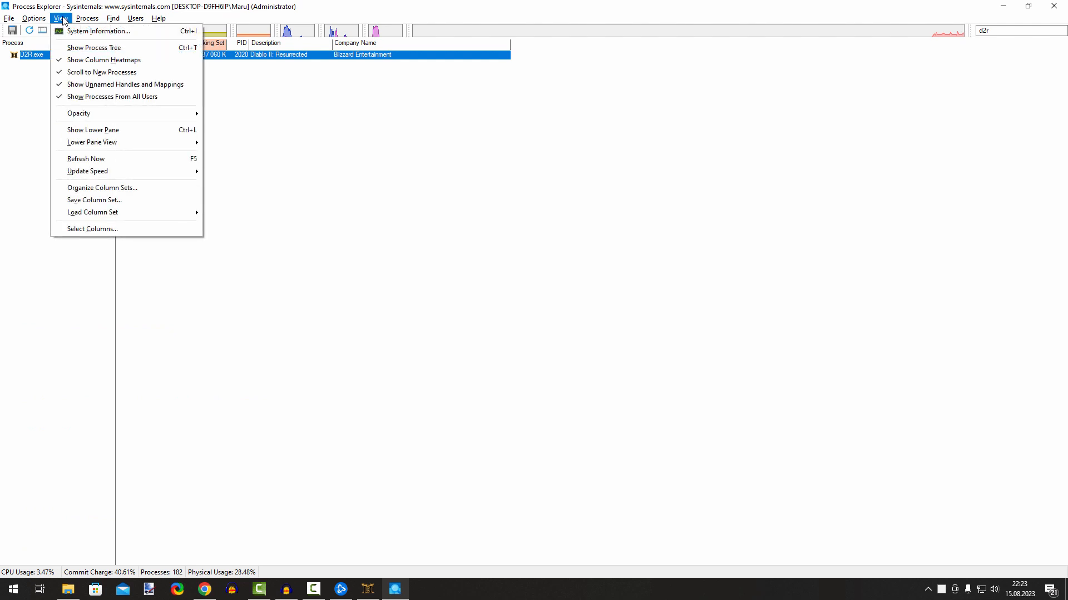
left_click(92, 129)
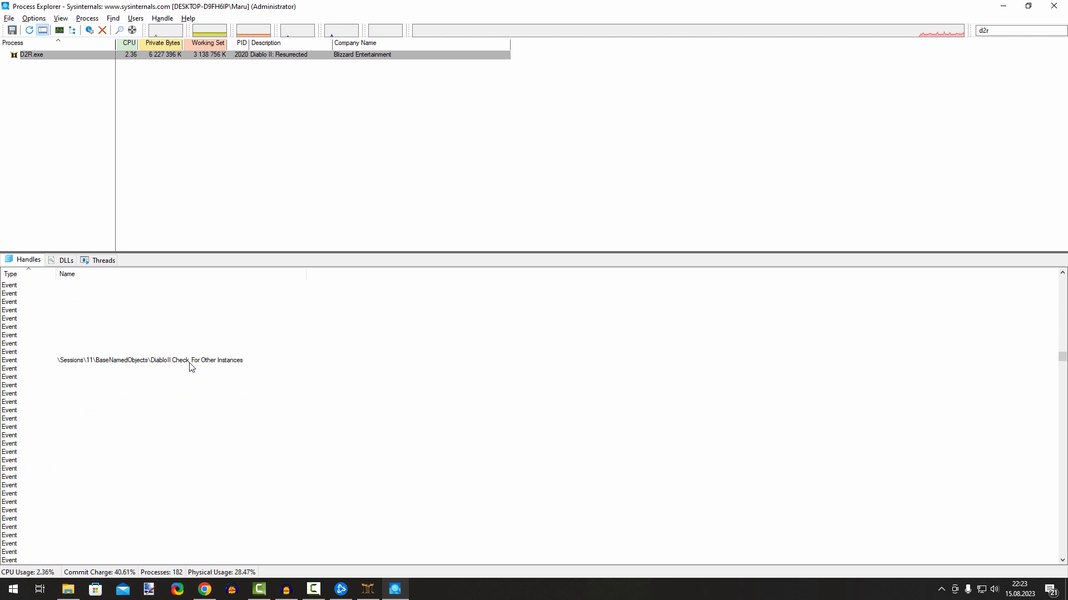
Step: Force-close the 'DiabloII Check For Other Instances' event handle, confirming the warning with Tak
left_click(150, 359)
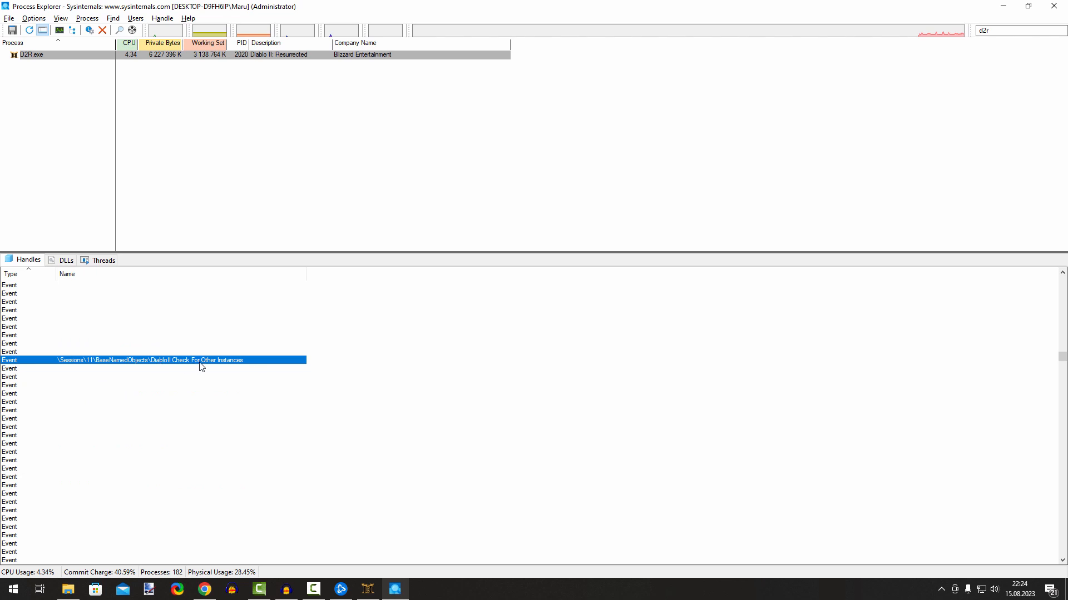
right_click(201, 359)
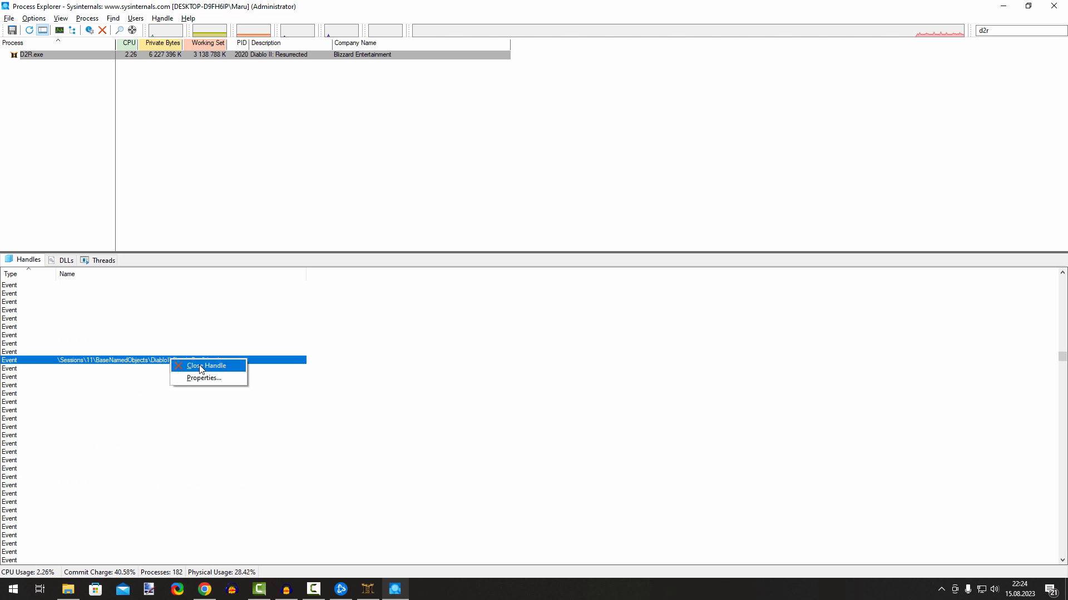
left_click(204, 366)
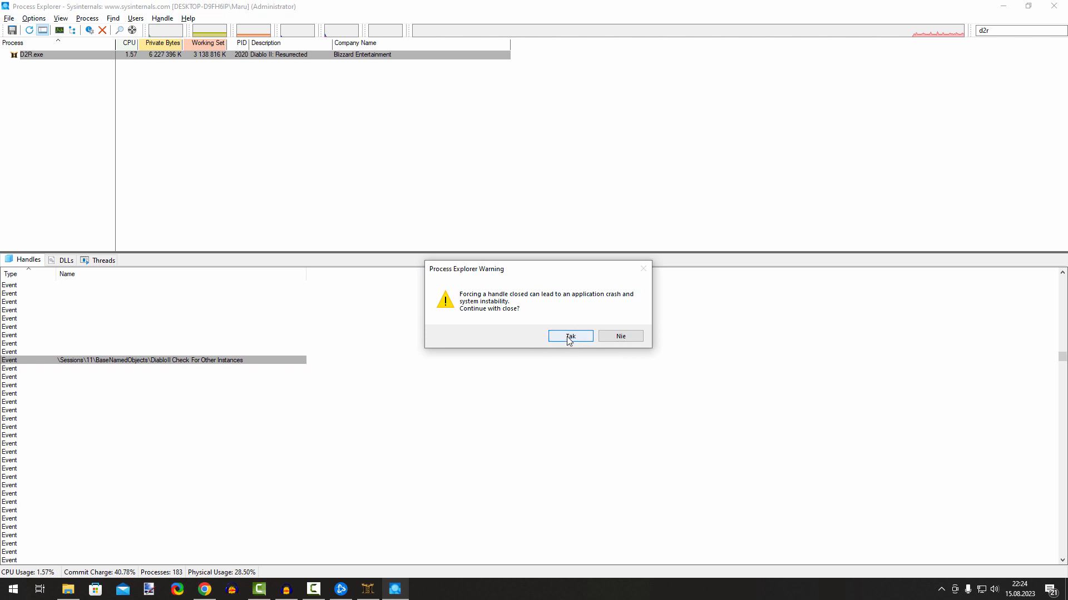
left_click(569, 336)
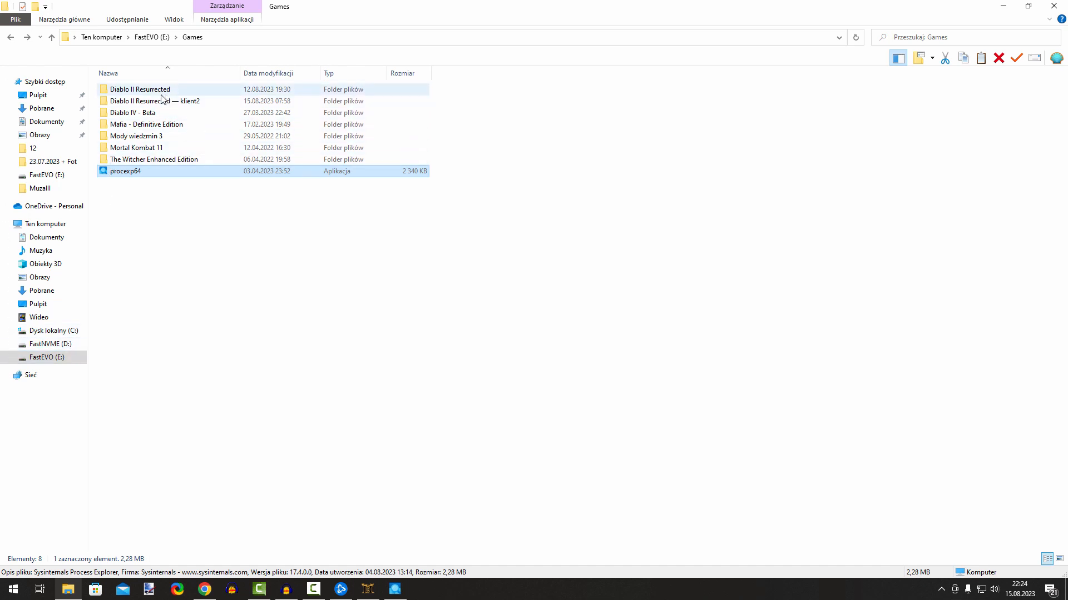
mouse_move(155, 102)
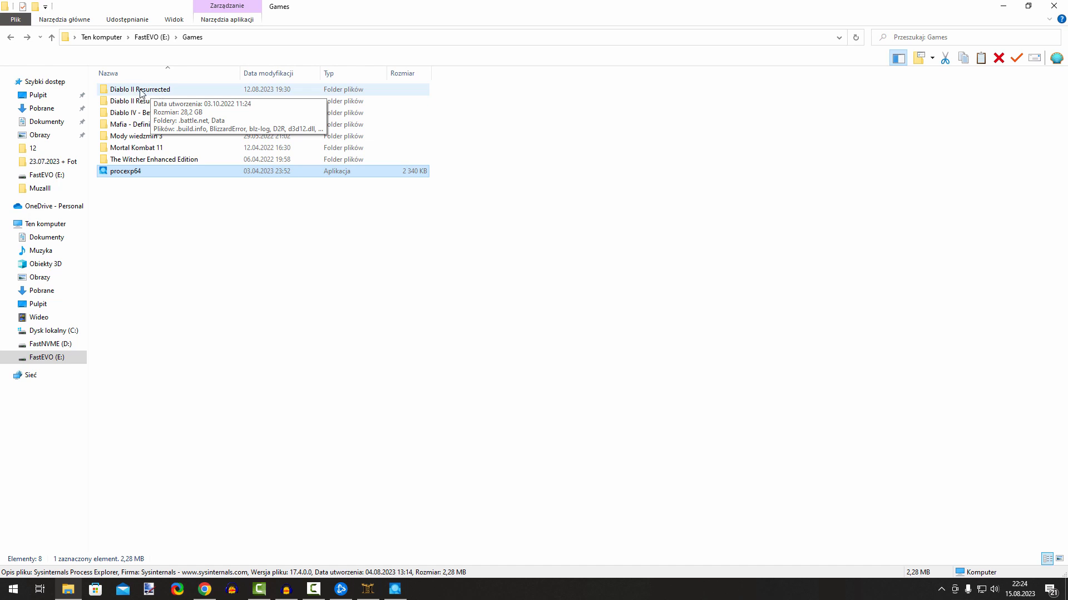
Step: Run Diablo II Resurrected Launcher from the Diablo II Resurrected folder for another Battle.net page
double_click(139, 89)
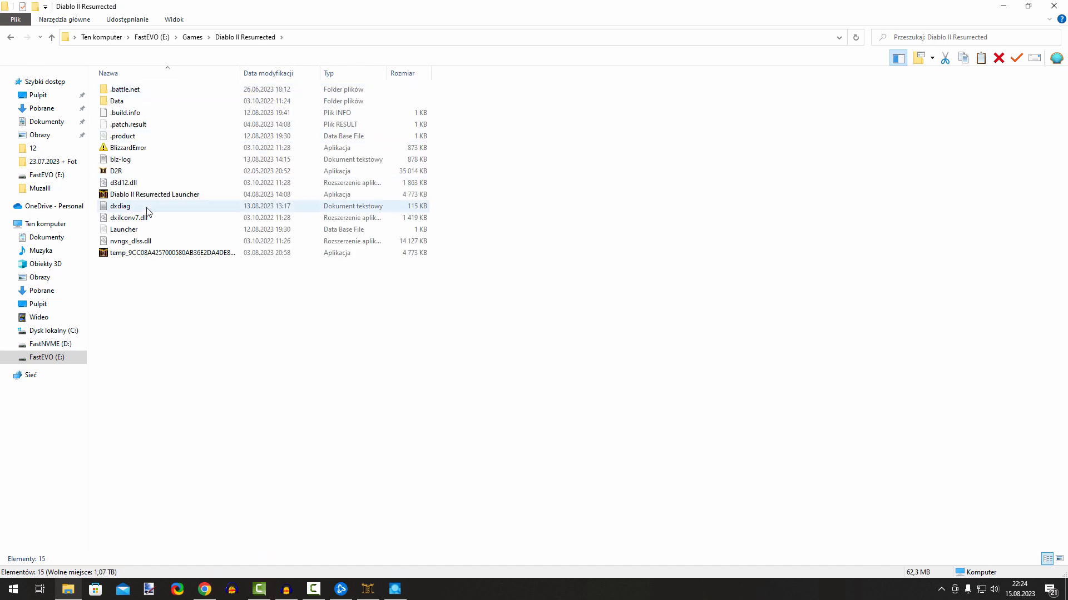
mouse_move(156, 198)
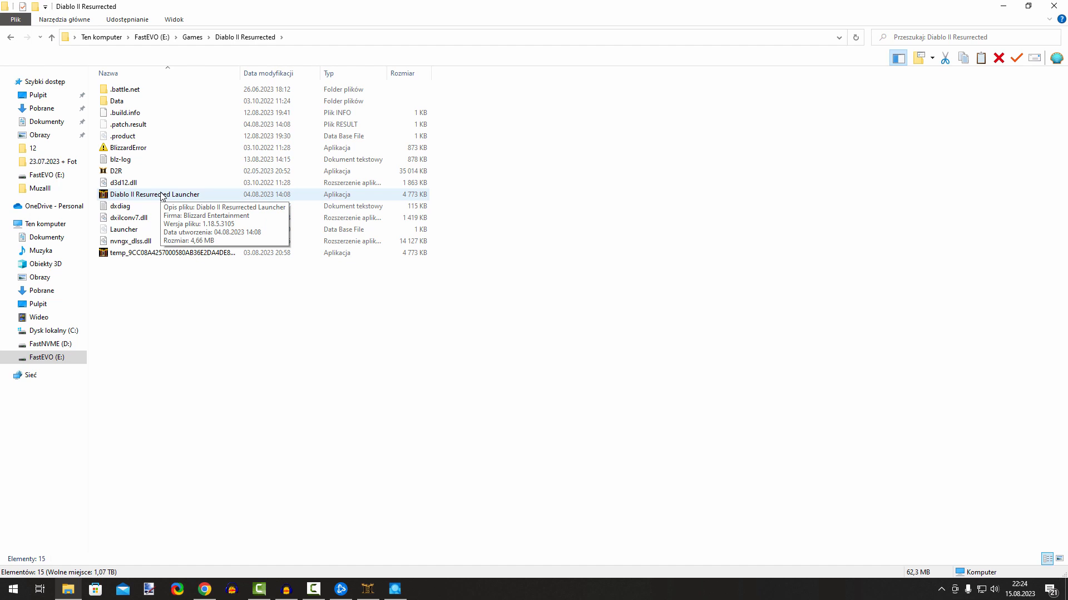
left_click(155, 193)
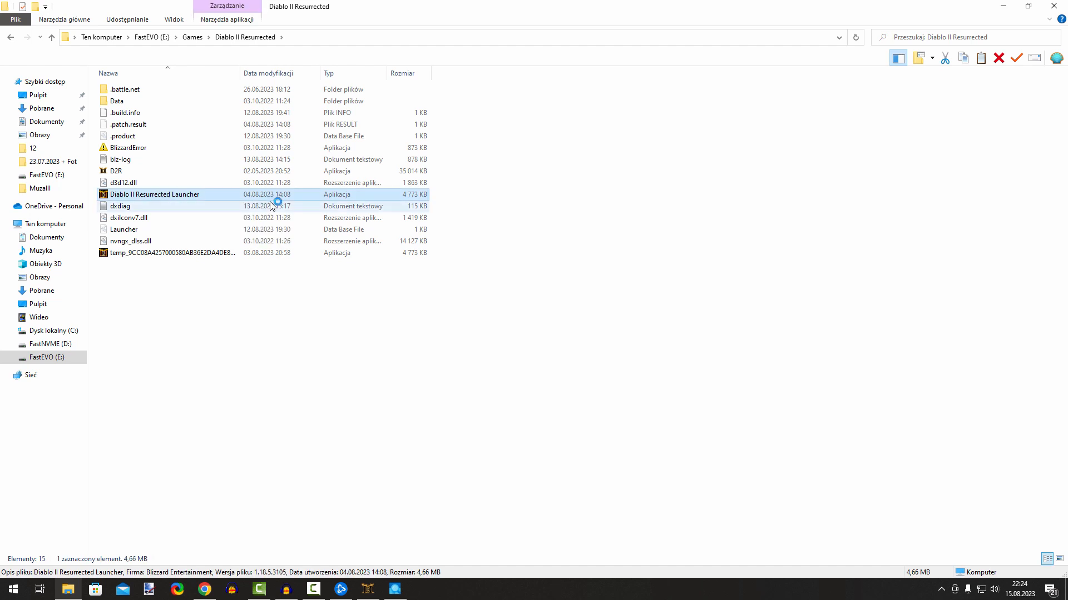
double_click(155, 194)
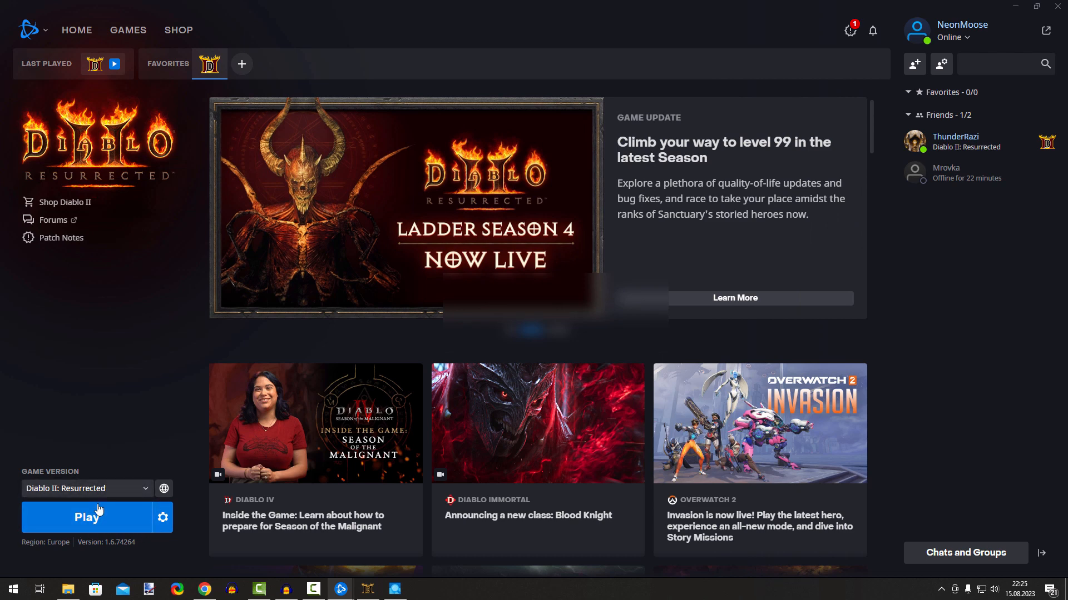
Step: Start Diablo II: Resurrected and set its Display Mode to Windowed in Options
left_click(85, 517)
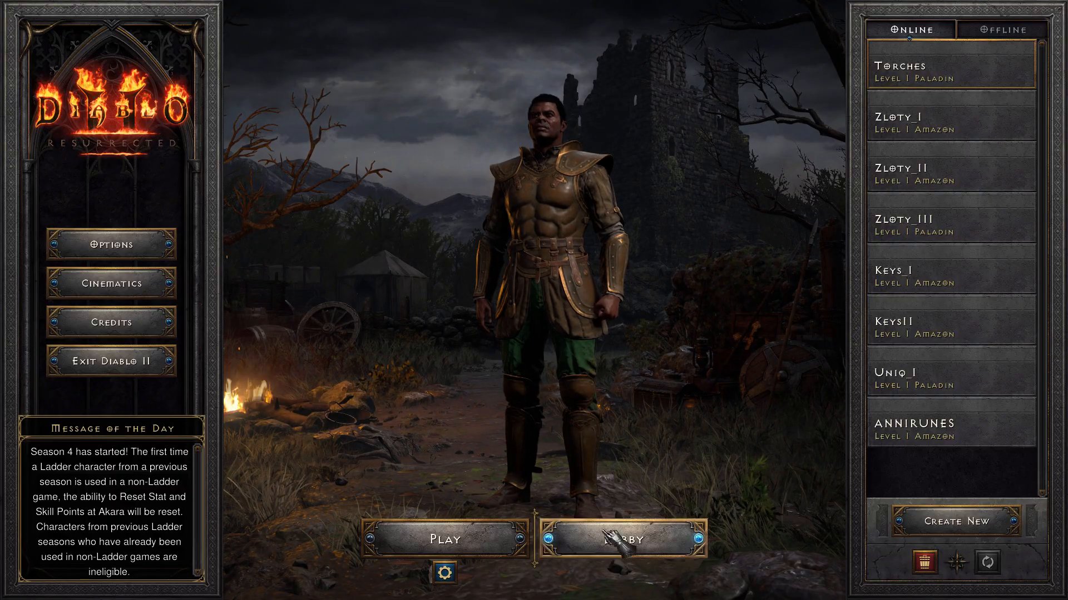
left_click(110, 245)
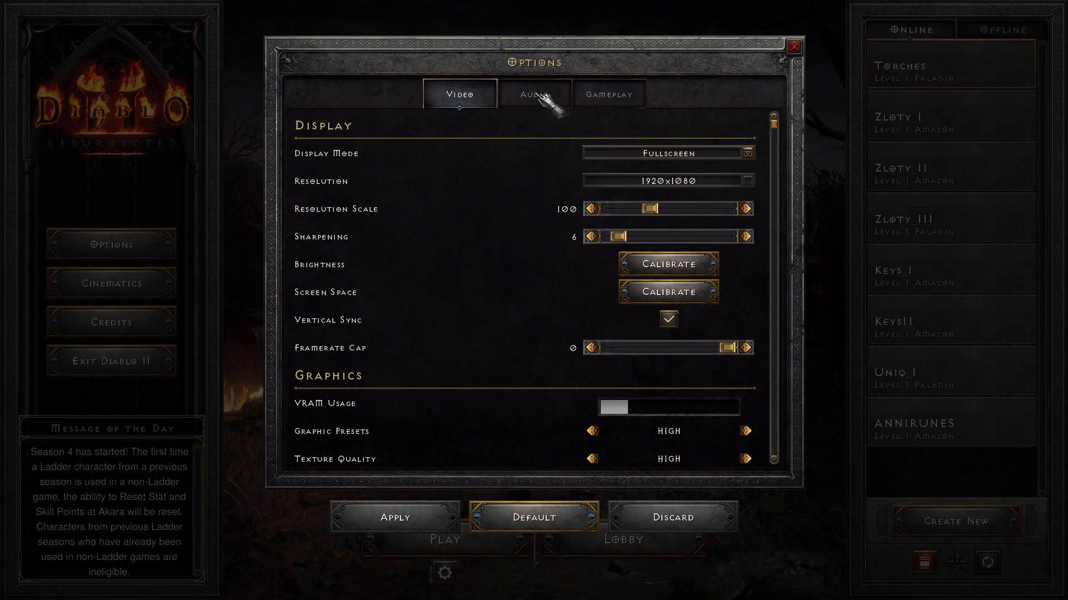
left_click(667, 152)
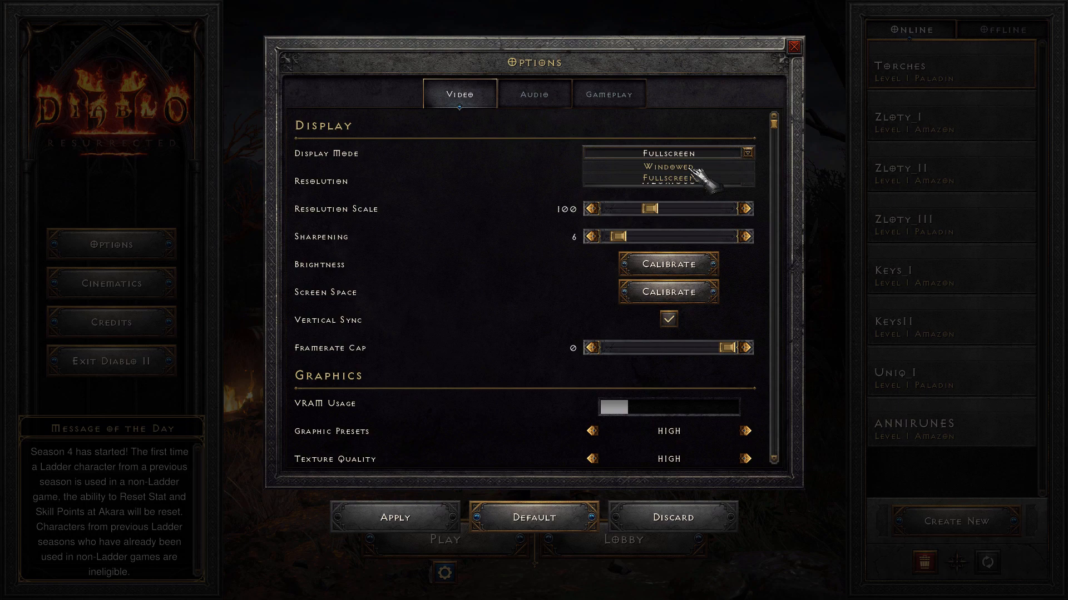
left_click(667, 180)
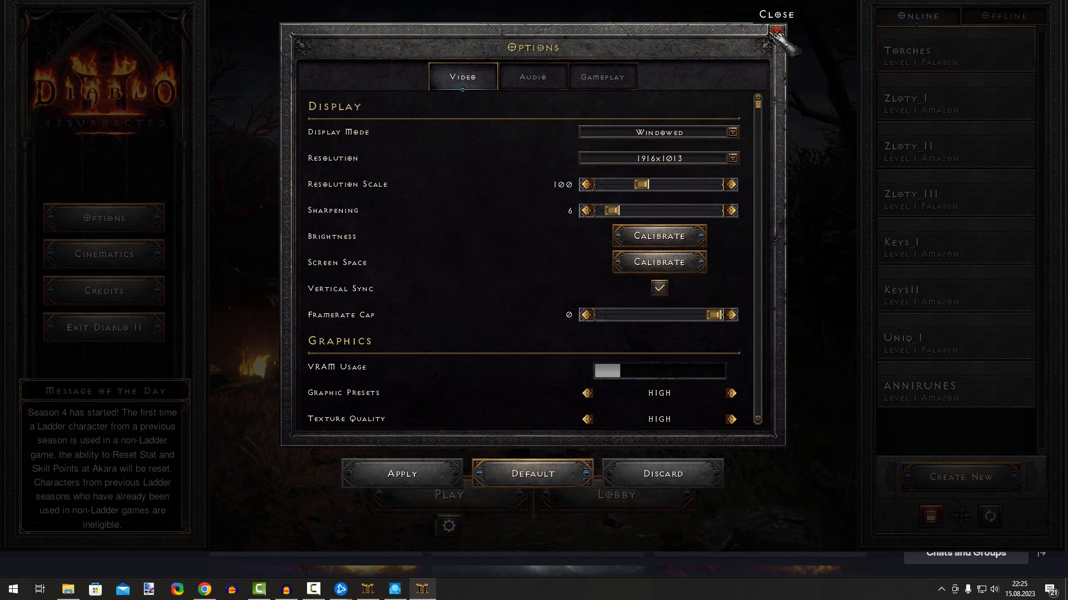
left_click(773, 31)
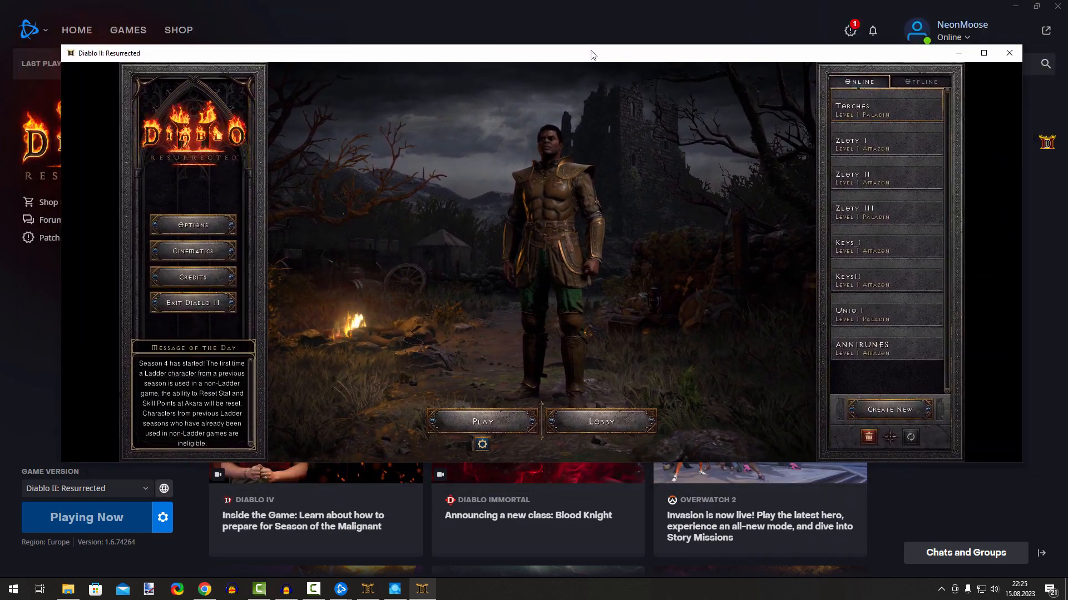
Step: In the second instance, pick a window resolution in Options
left_click(982, 53)
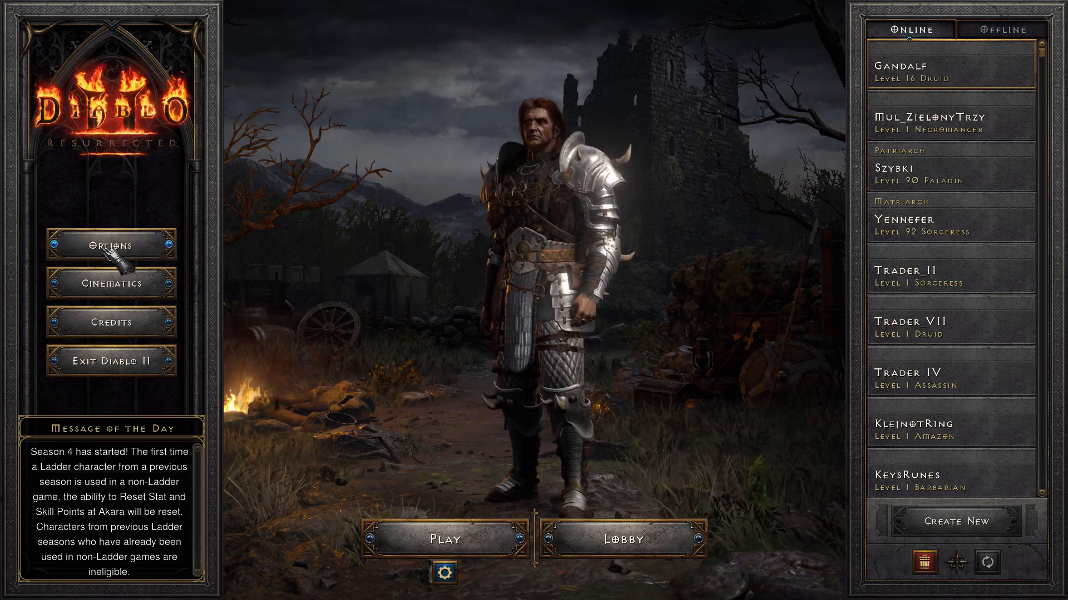
left_click(111, 246)
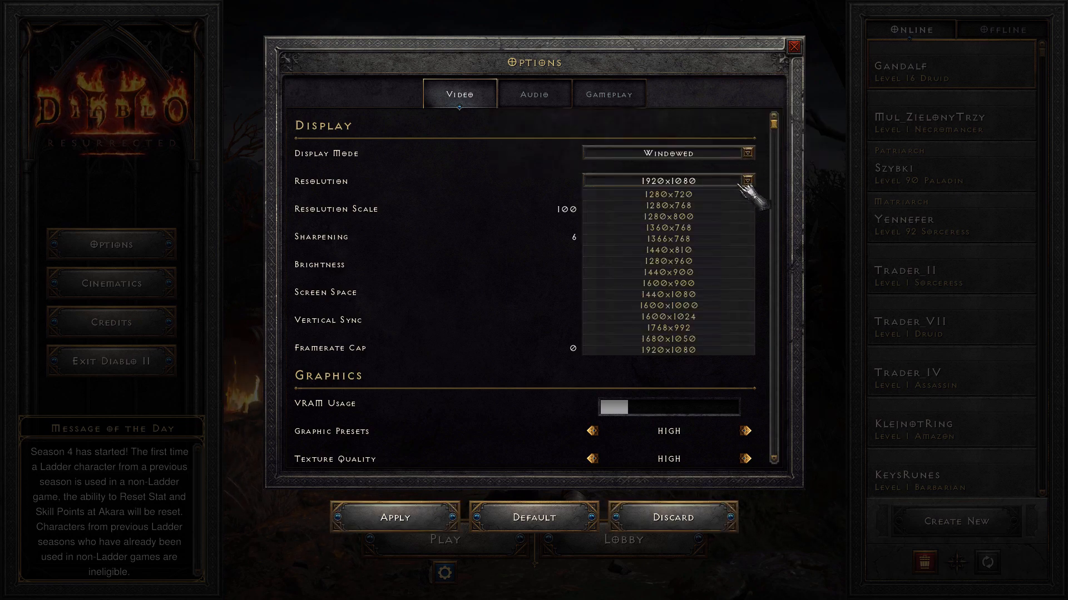
left_click(669, 257)
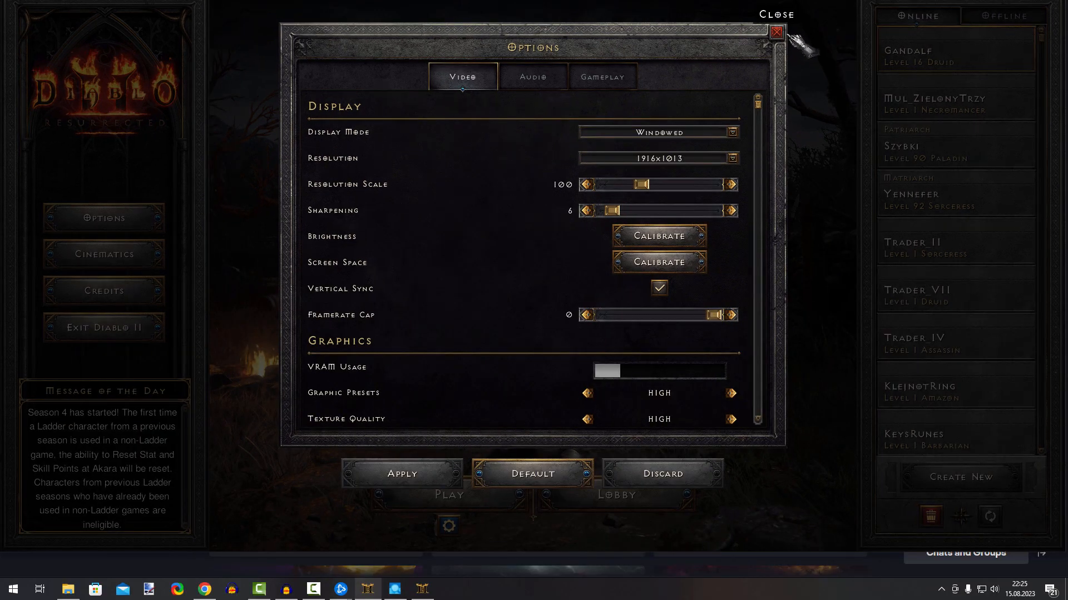
left_click(775, 31)
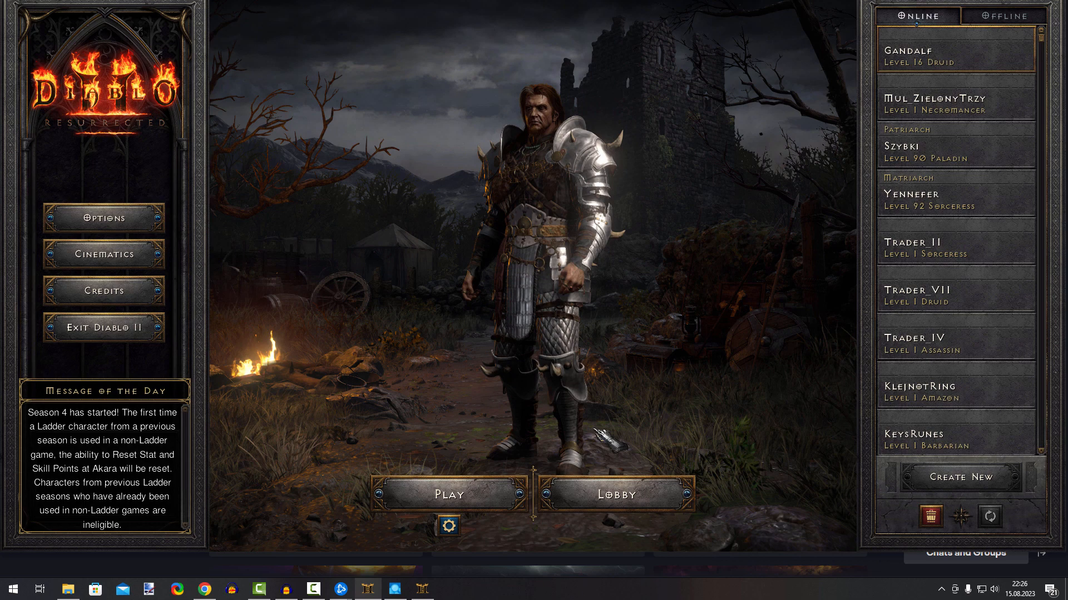
Step: Visit and exit the online lobby, then start playing as Gandalf
left_click(613, 495)
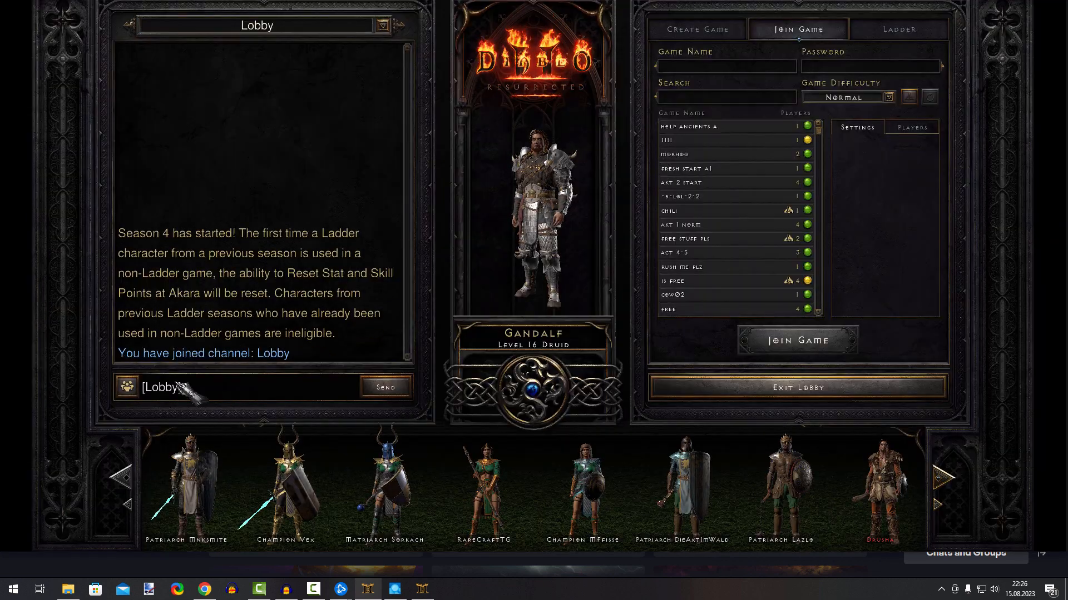
left_click(799, 387)
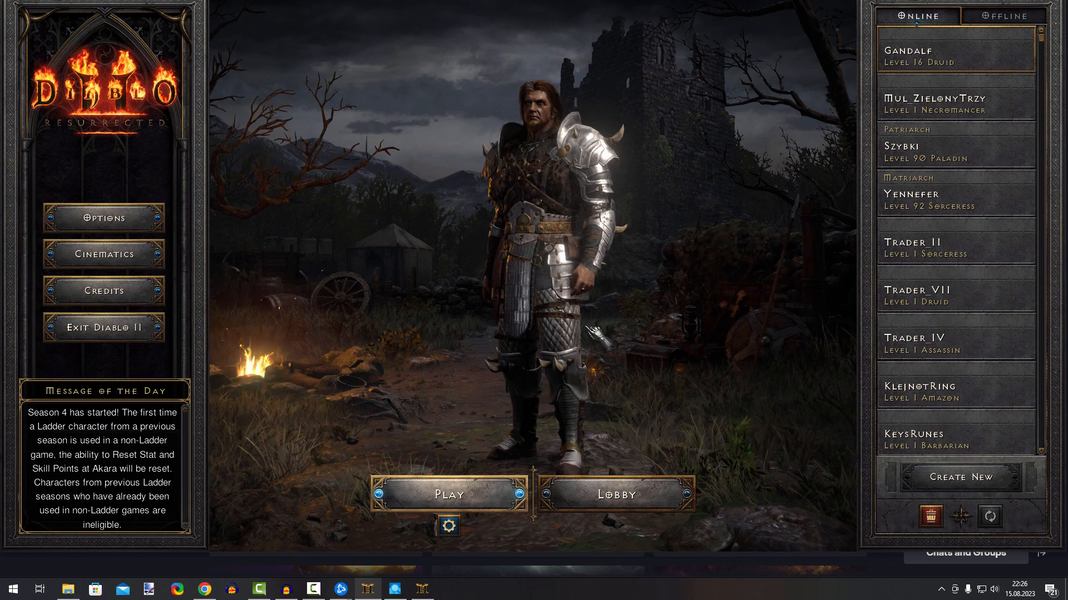
left_click(448, 495)
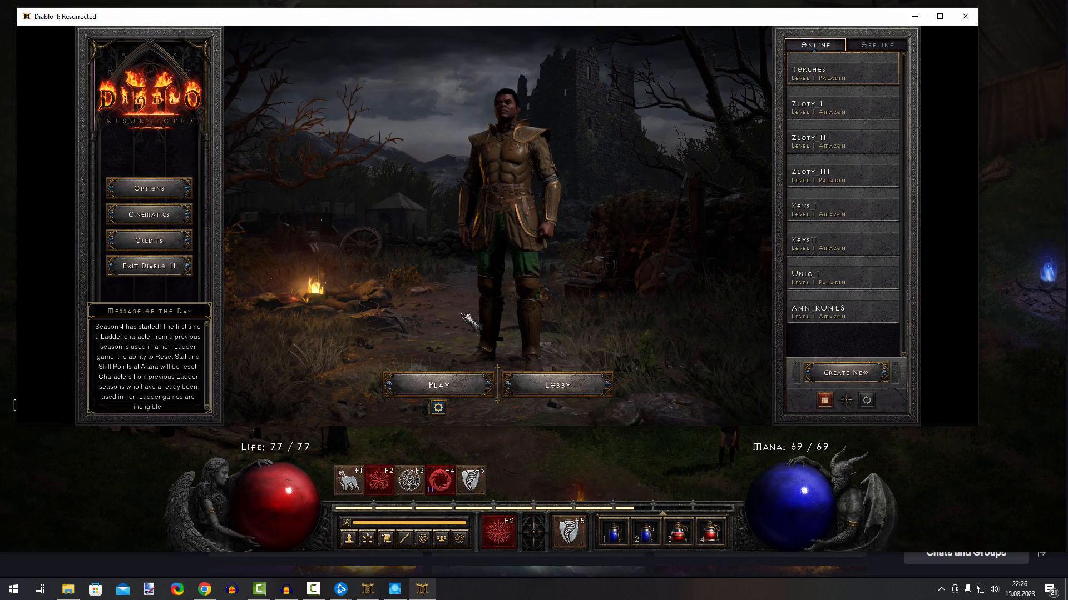
Step: Enter the lobby as Torches, show the Friends list and join a game
left_click(555, 384)
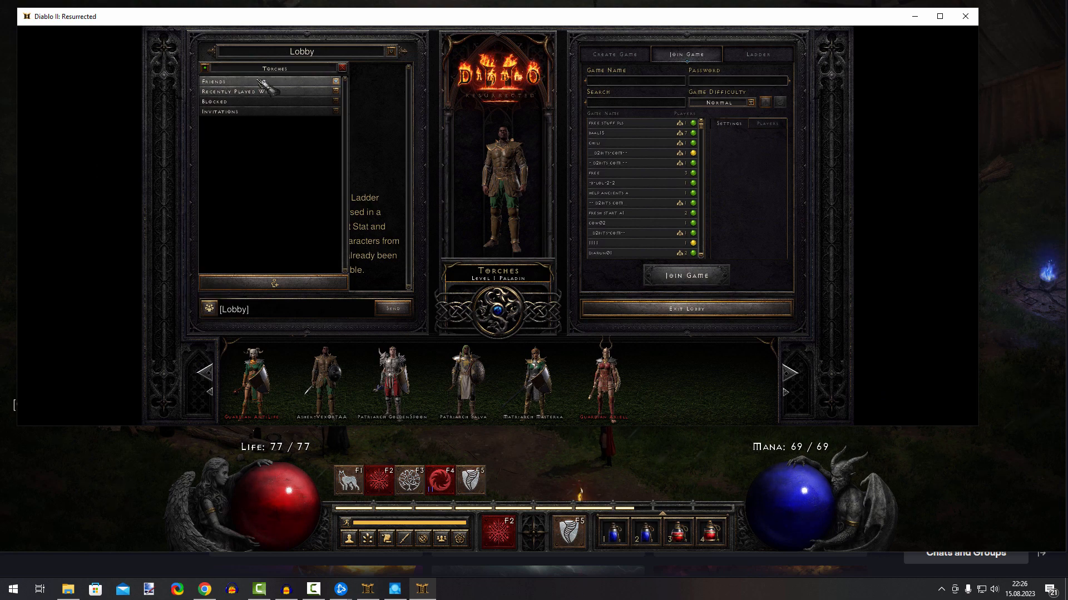
left_click(215, 81)
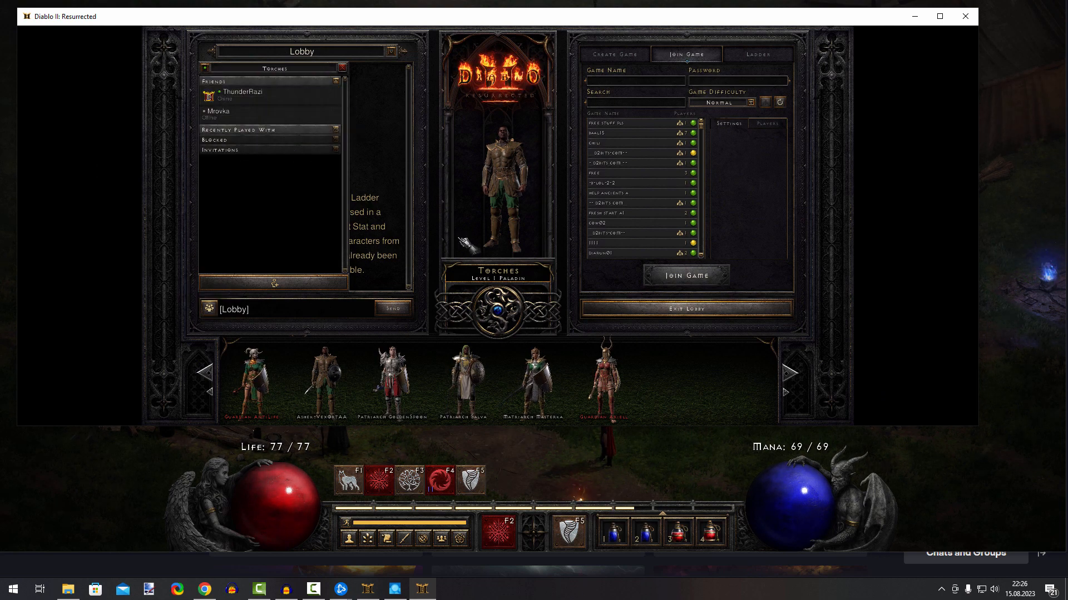
left_click(685, 275)
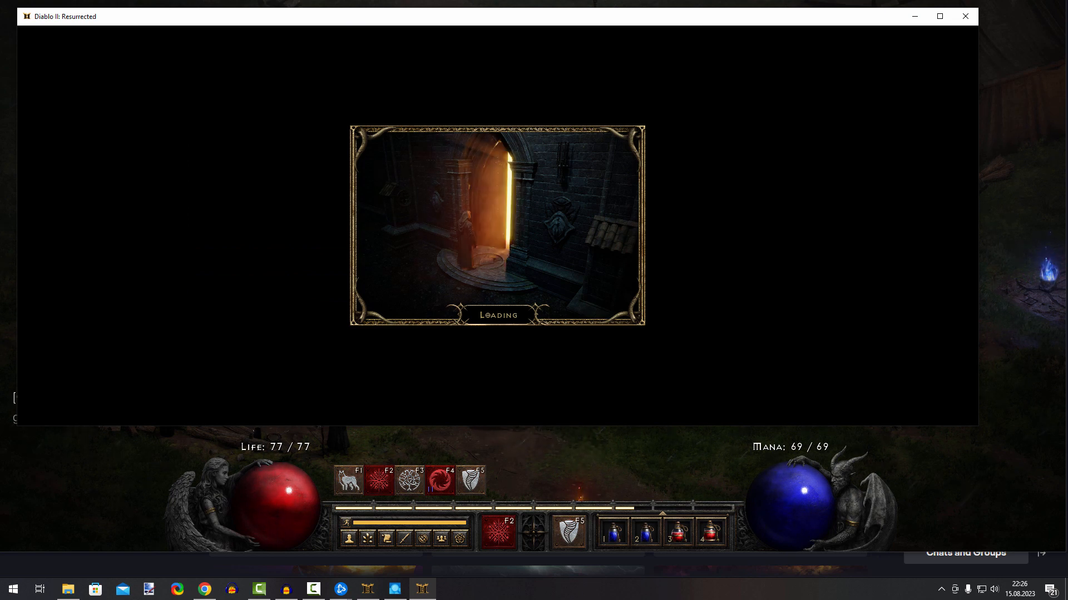